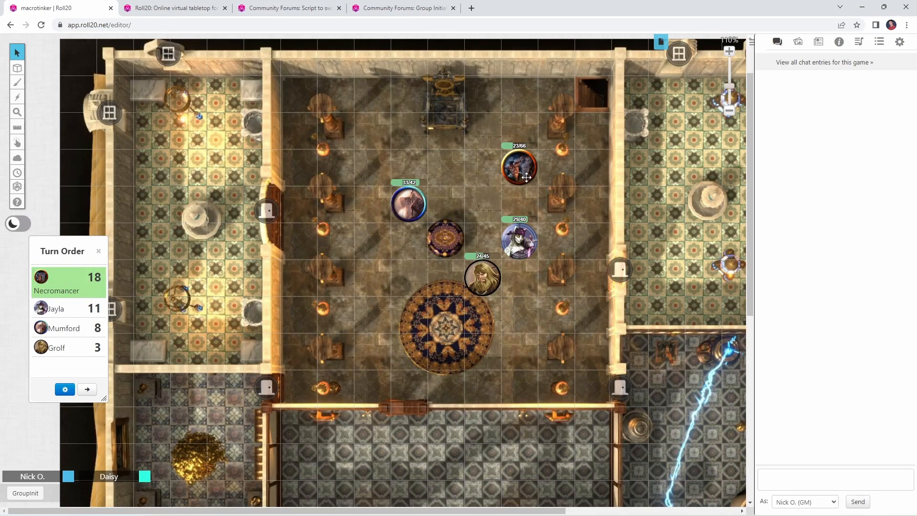
mouse_move(576, 199)
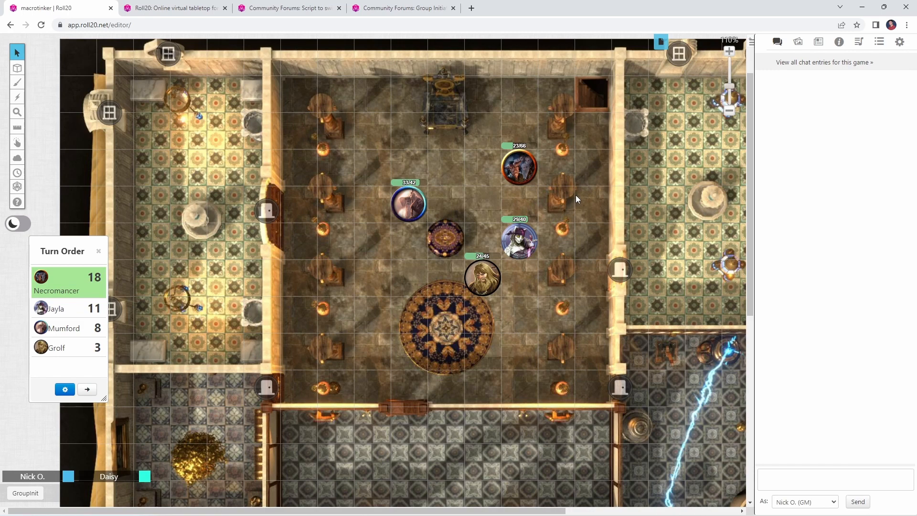
- Move the 23/66 hit-point token from mid-hall up to the top wall of the crypt
click(518, 240)
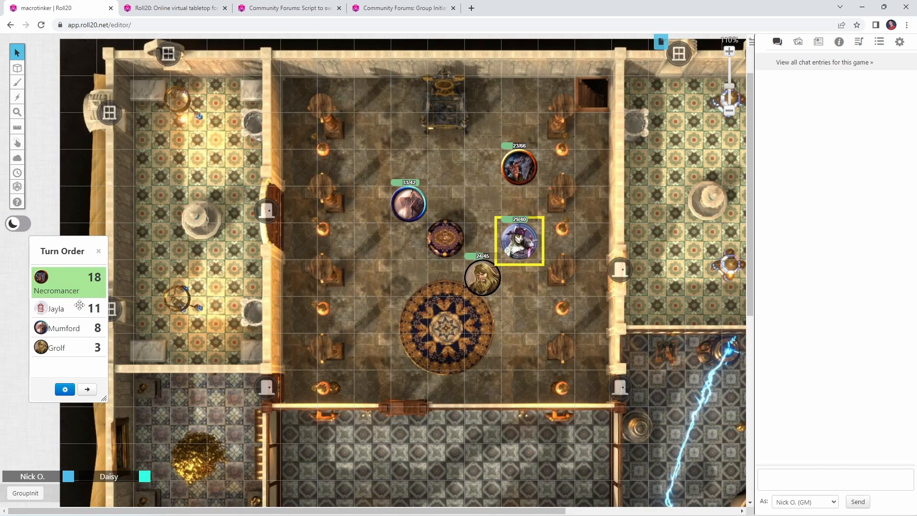
click(321, 239)
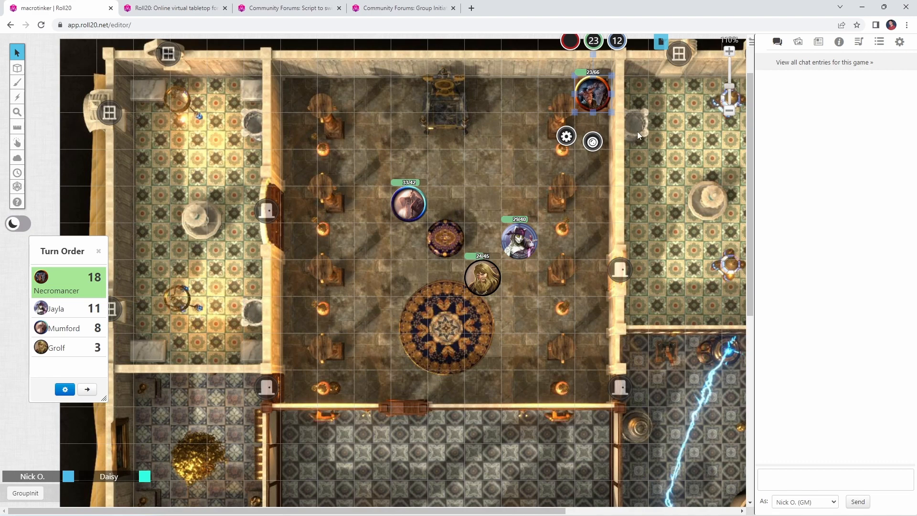
mouse_move(723, 57)
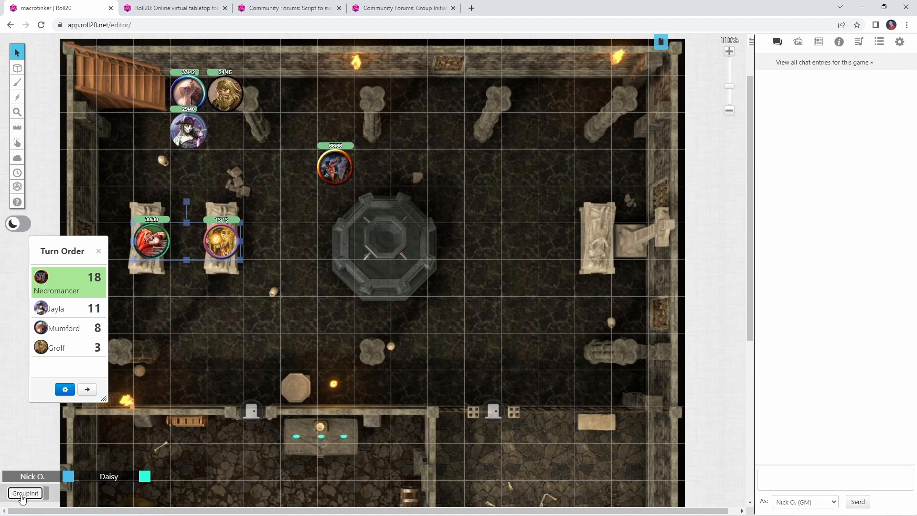
- Run GroupInit on the selected tokens, adding Burning Skeleton 15 and Seeping Death Skeleton 14
click(25, 493)
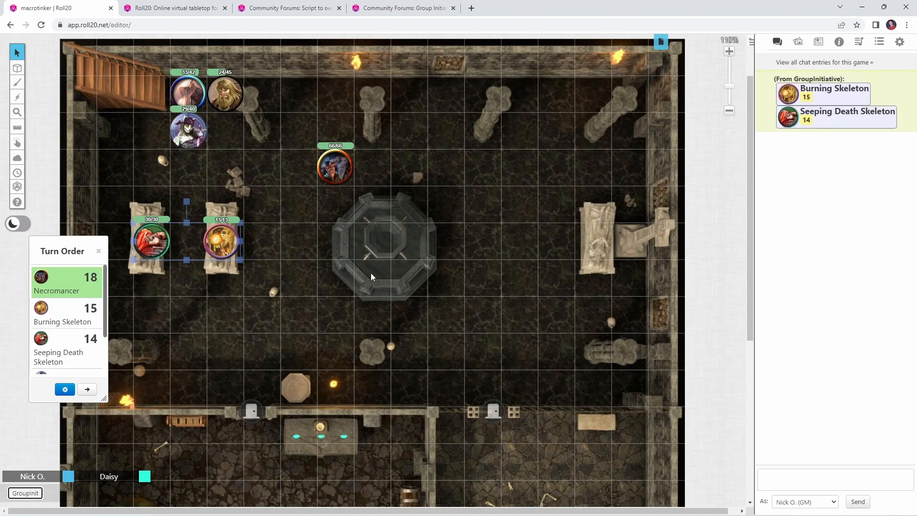